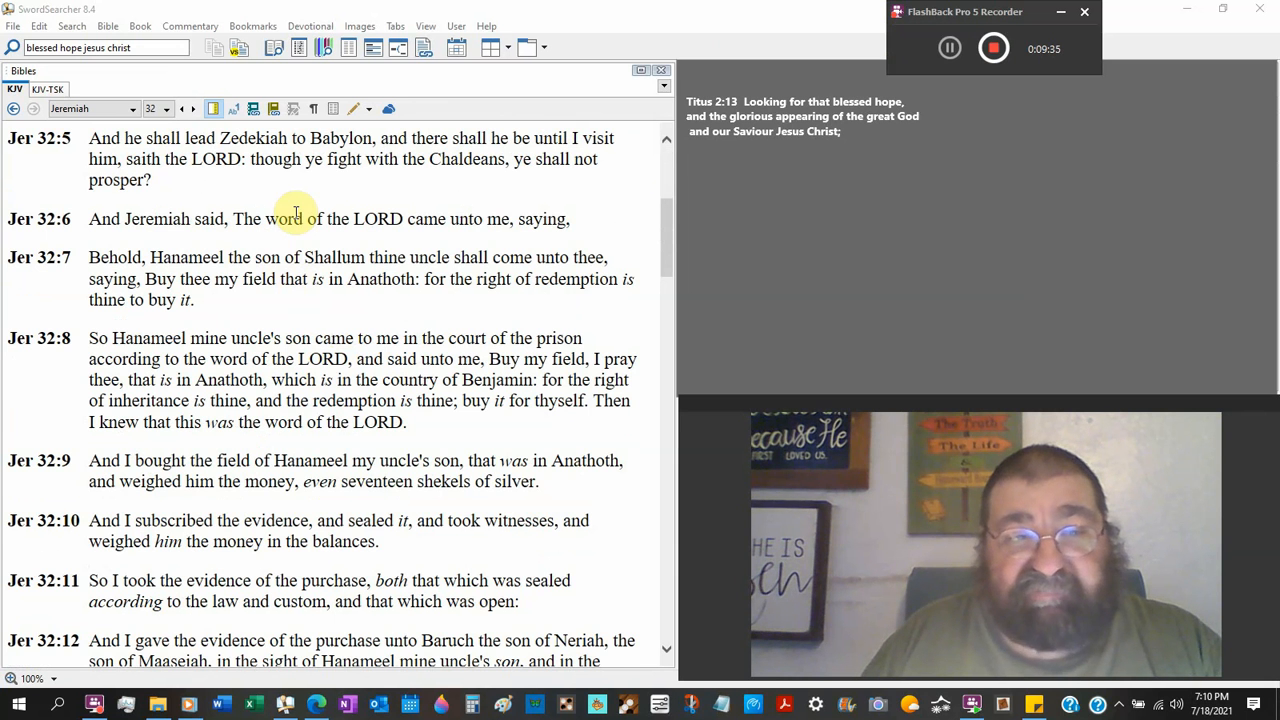
scroll(down, 3)
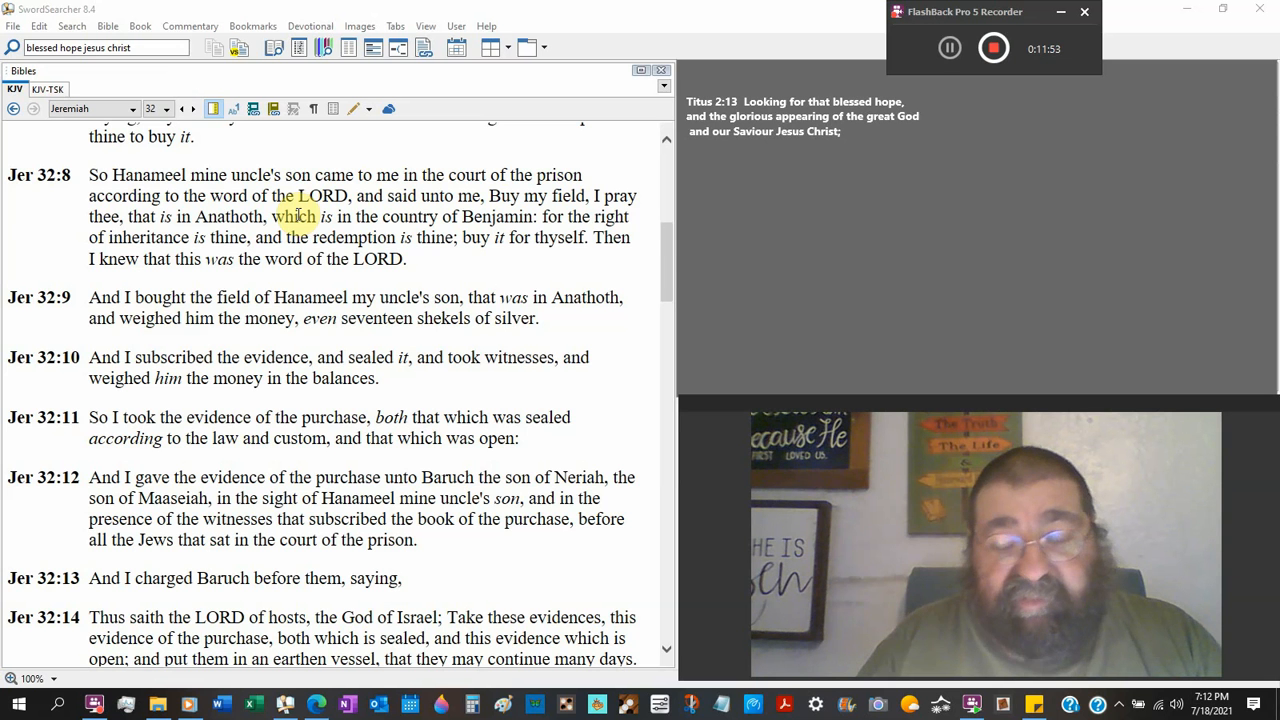
scroll(down, 3)
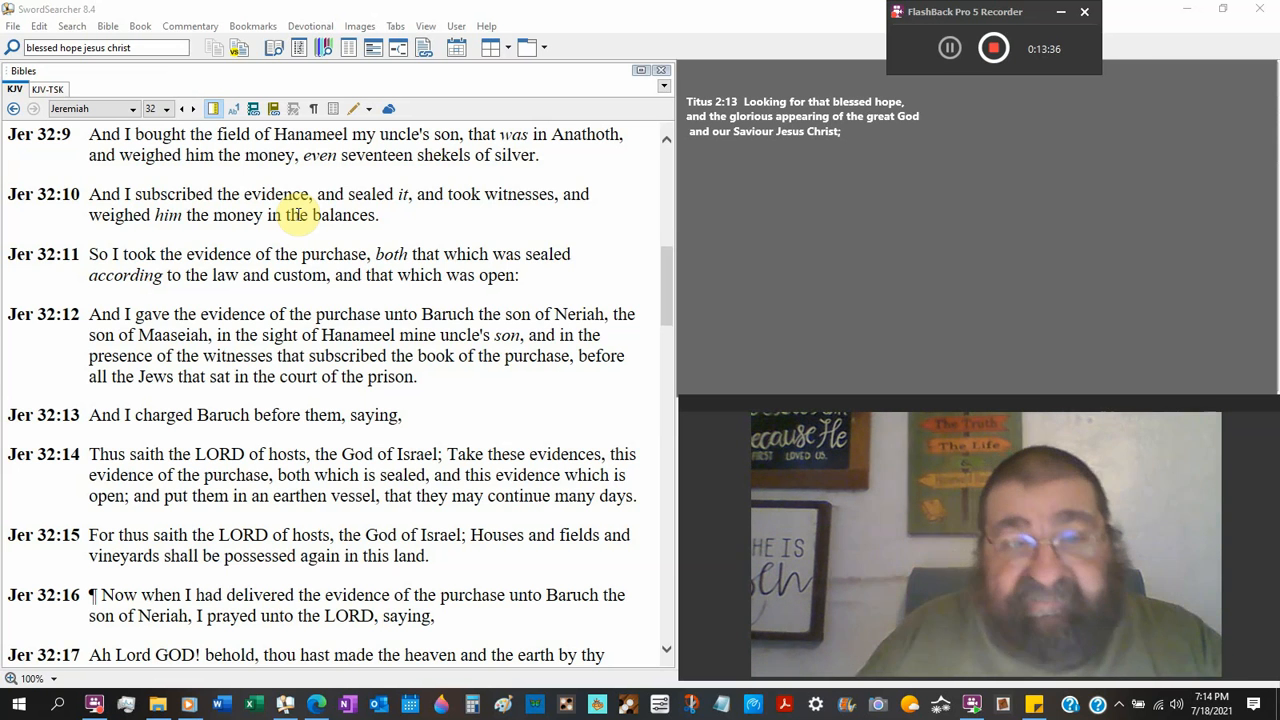
scroll(down, 3)
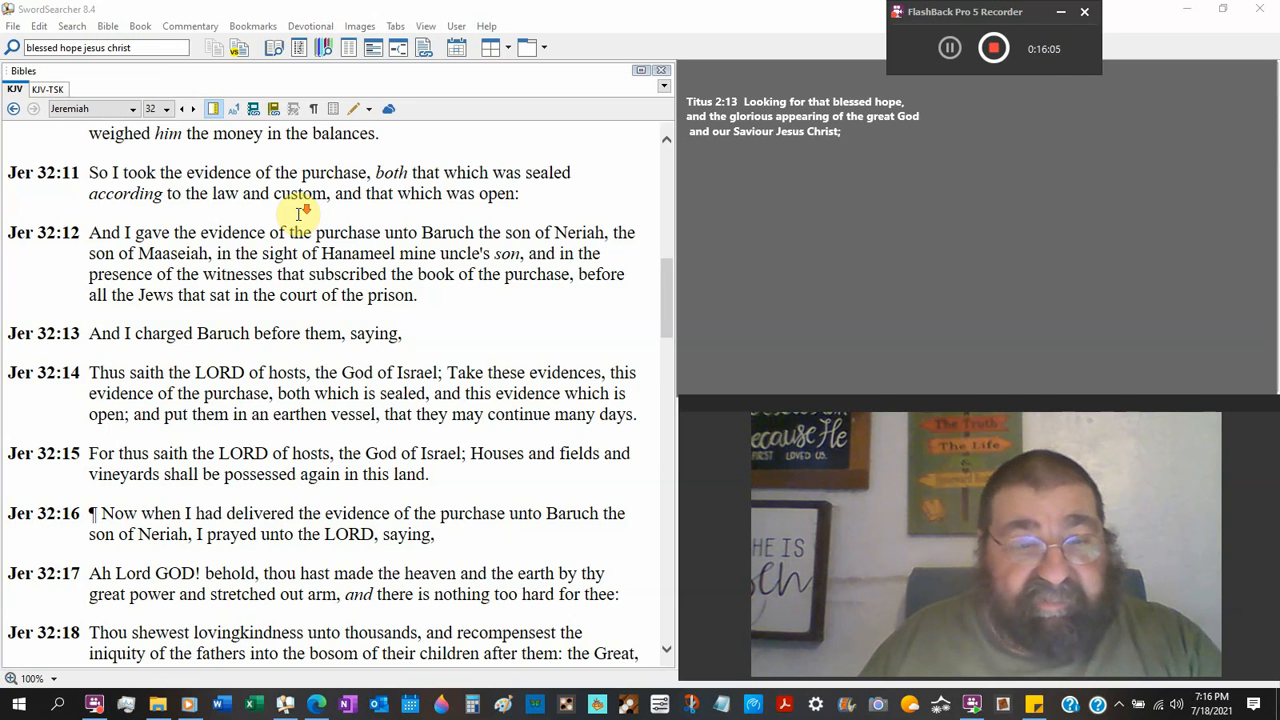
scroll(down, 3)
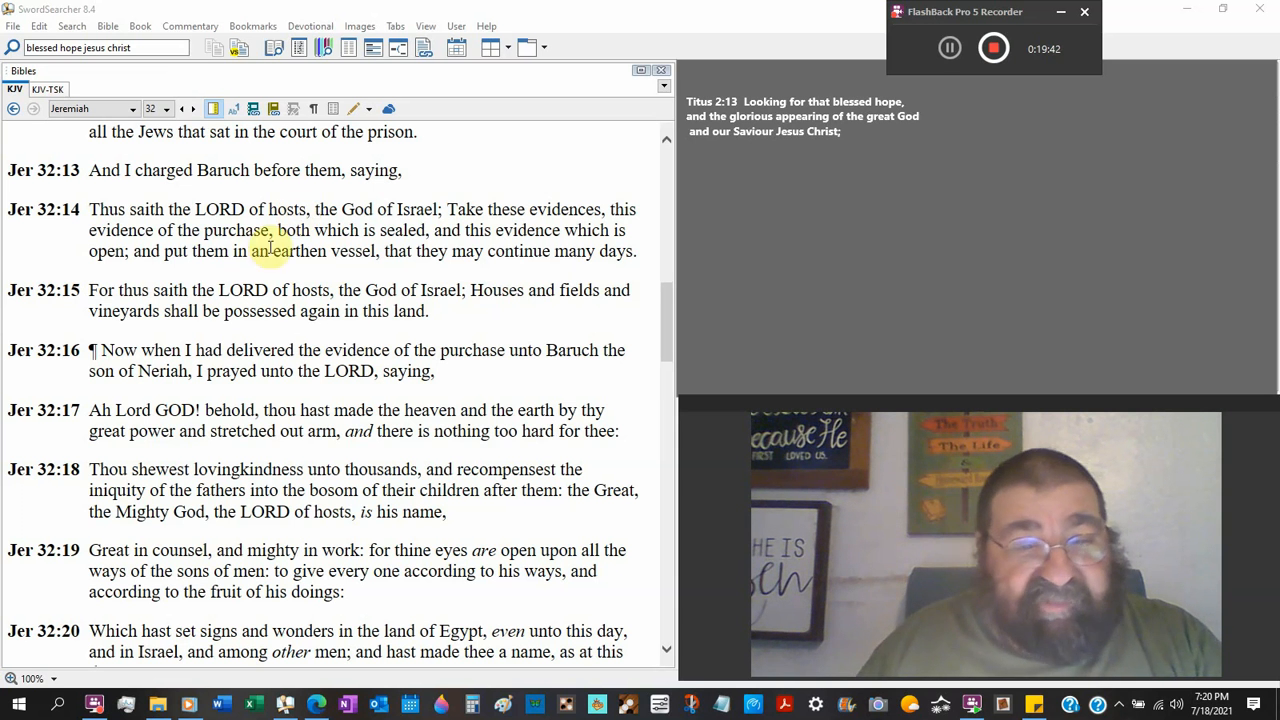
scroll(down, 3)
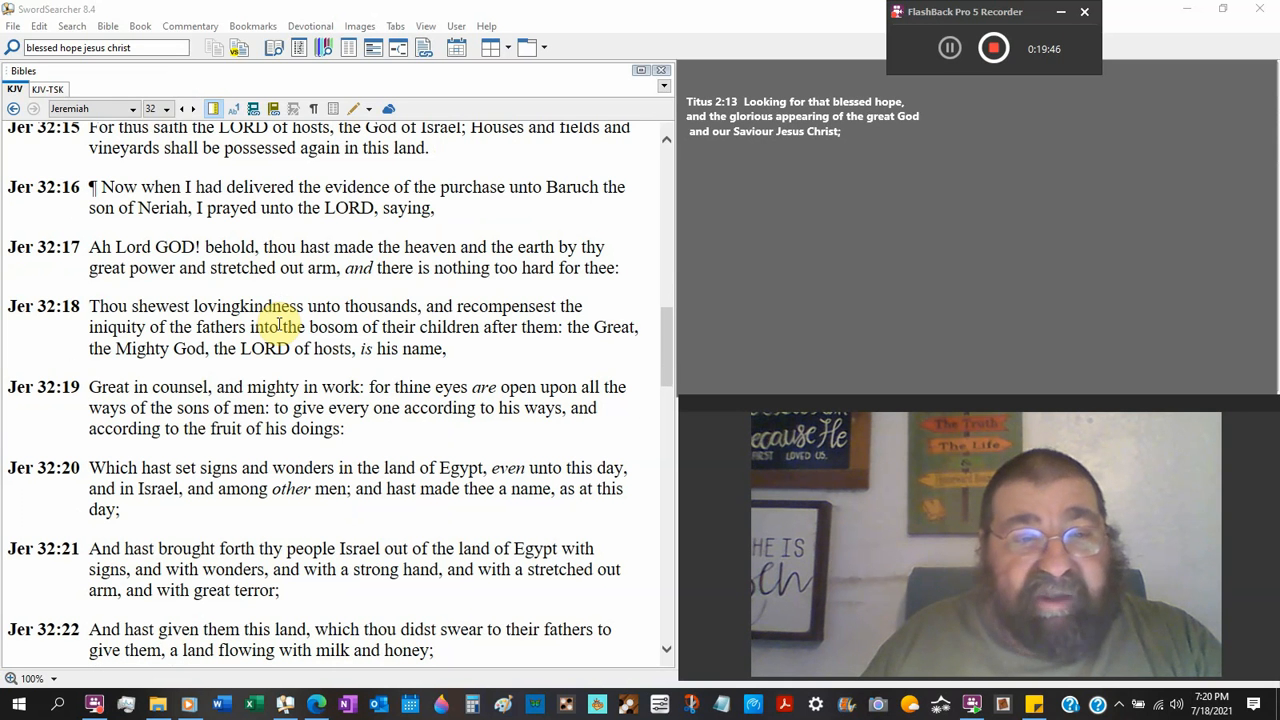
mouse_move(398, 293)
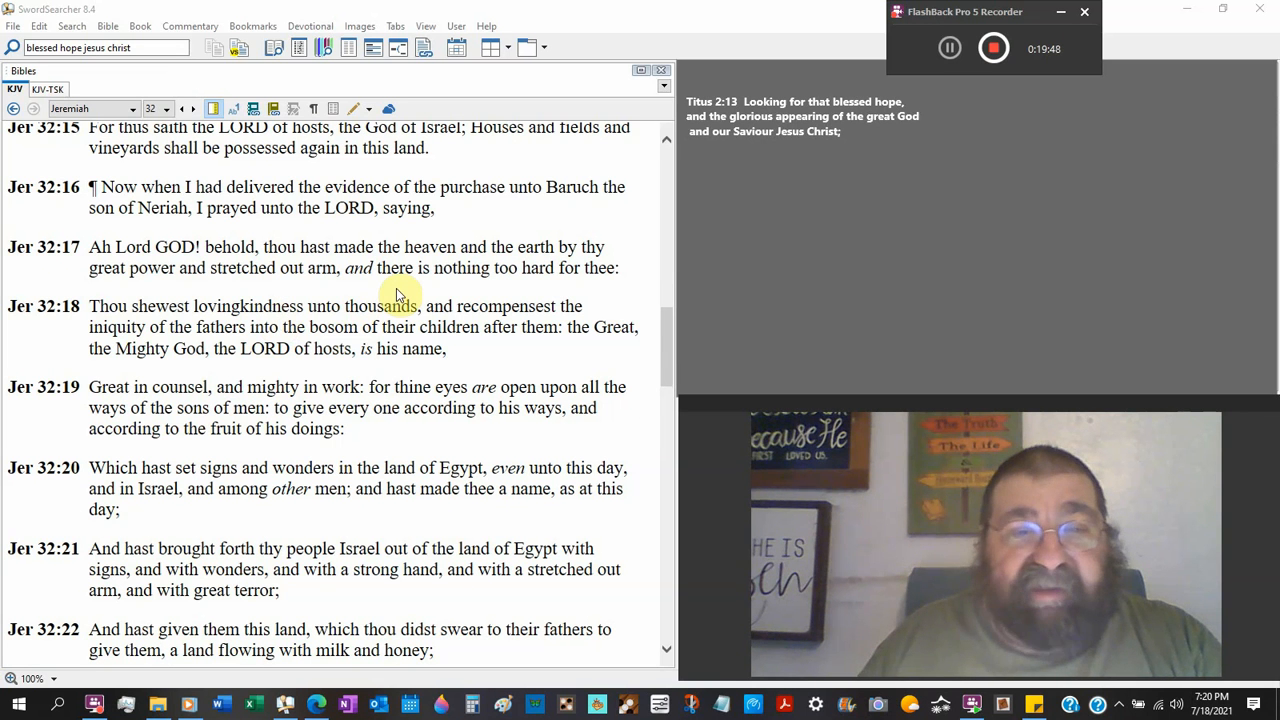
scroll(down, 3)
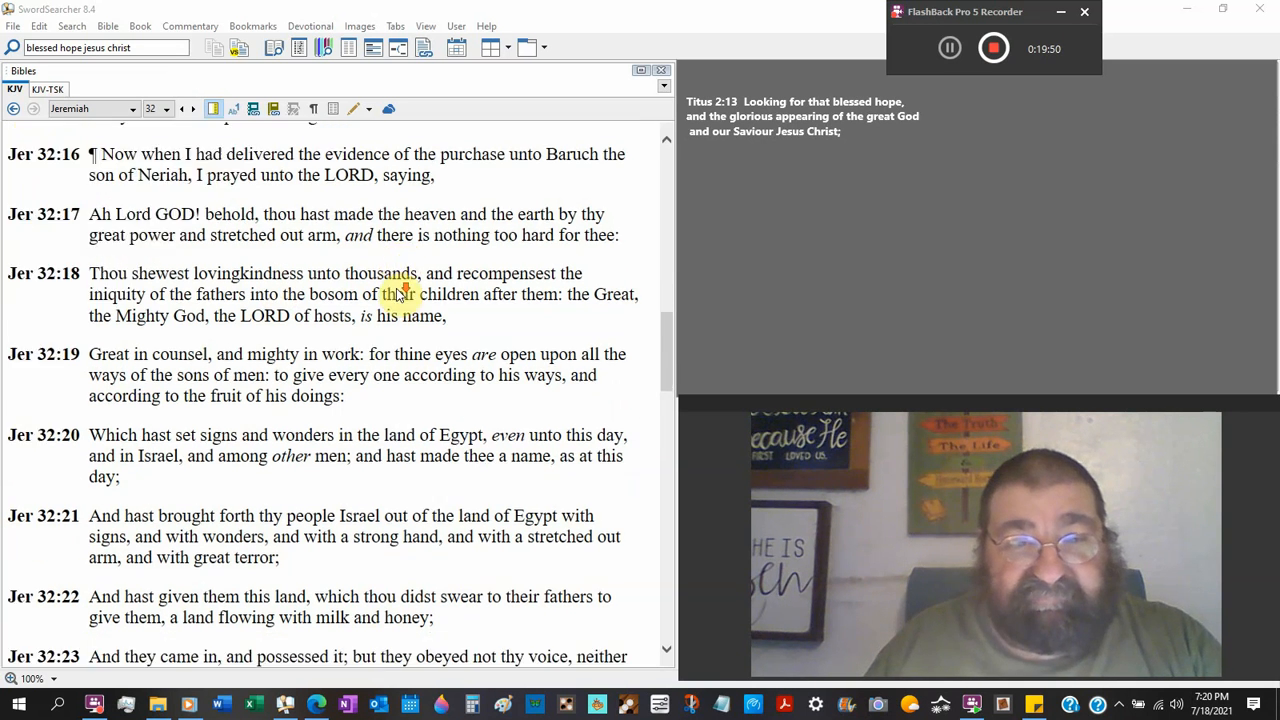
scroll(down, 3)
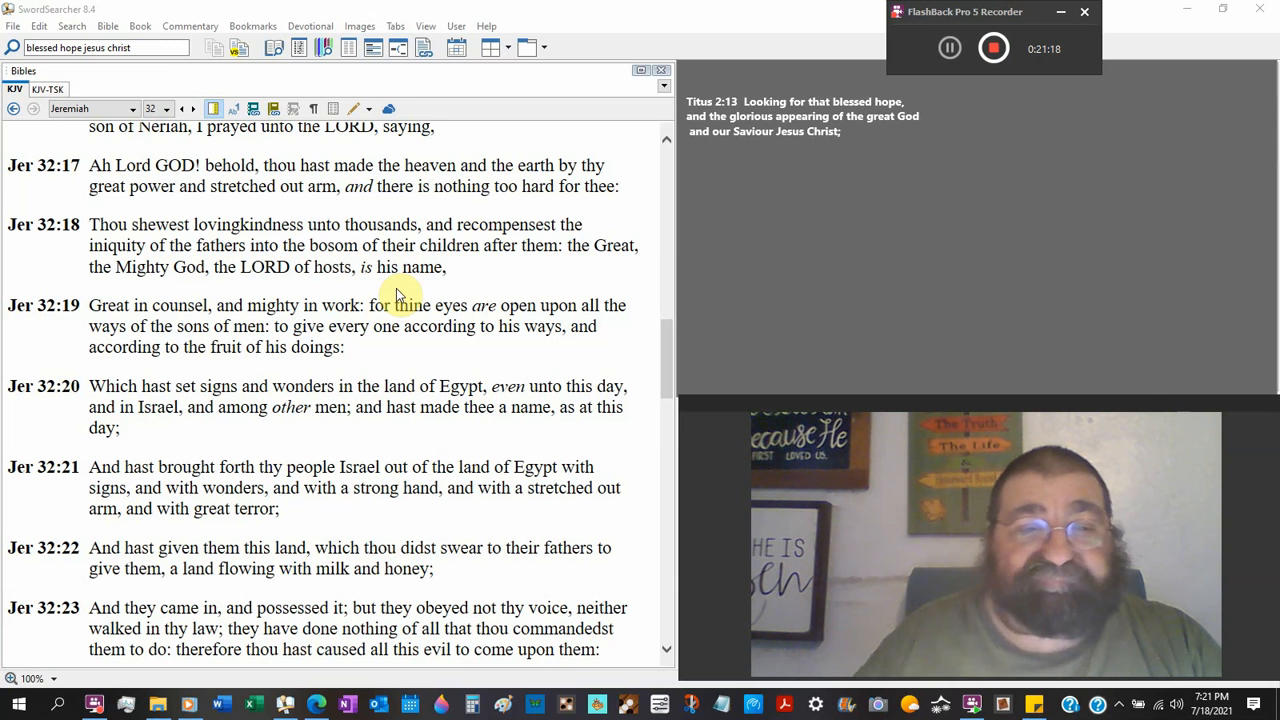
scroll(down, 3)
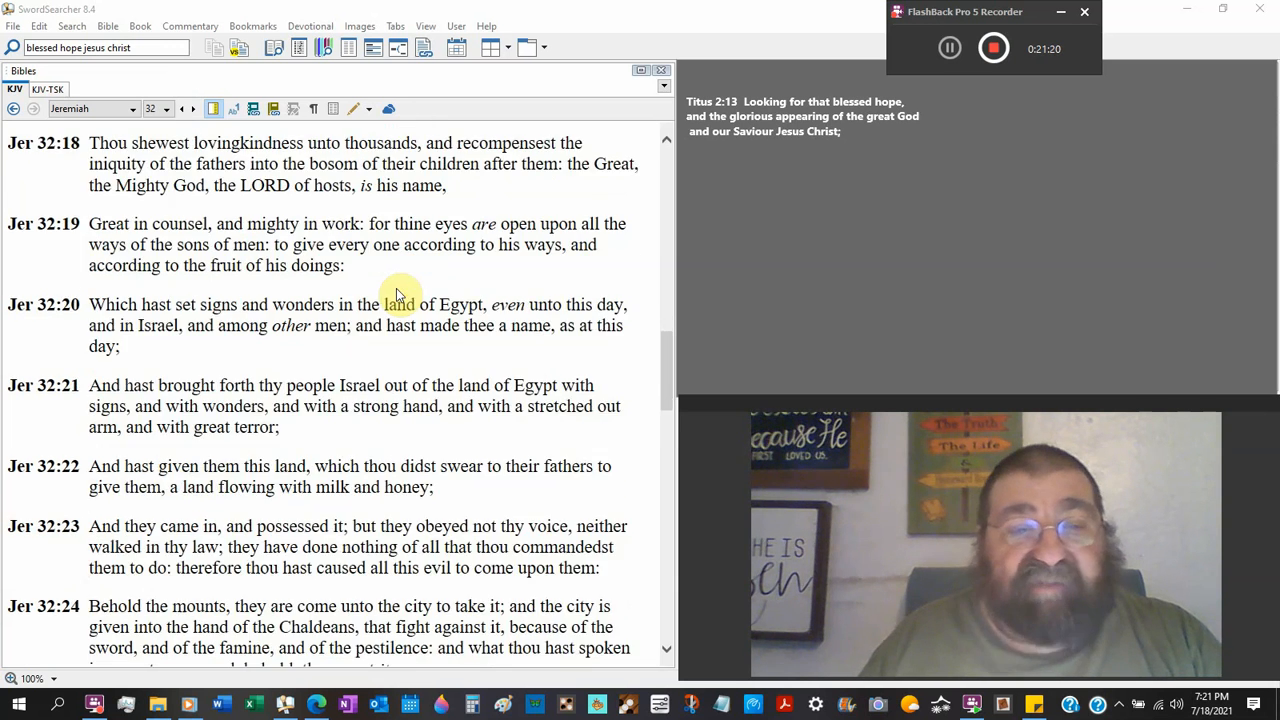
scroll(down, 3)
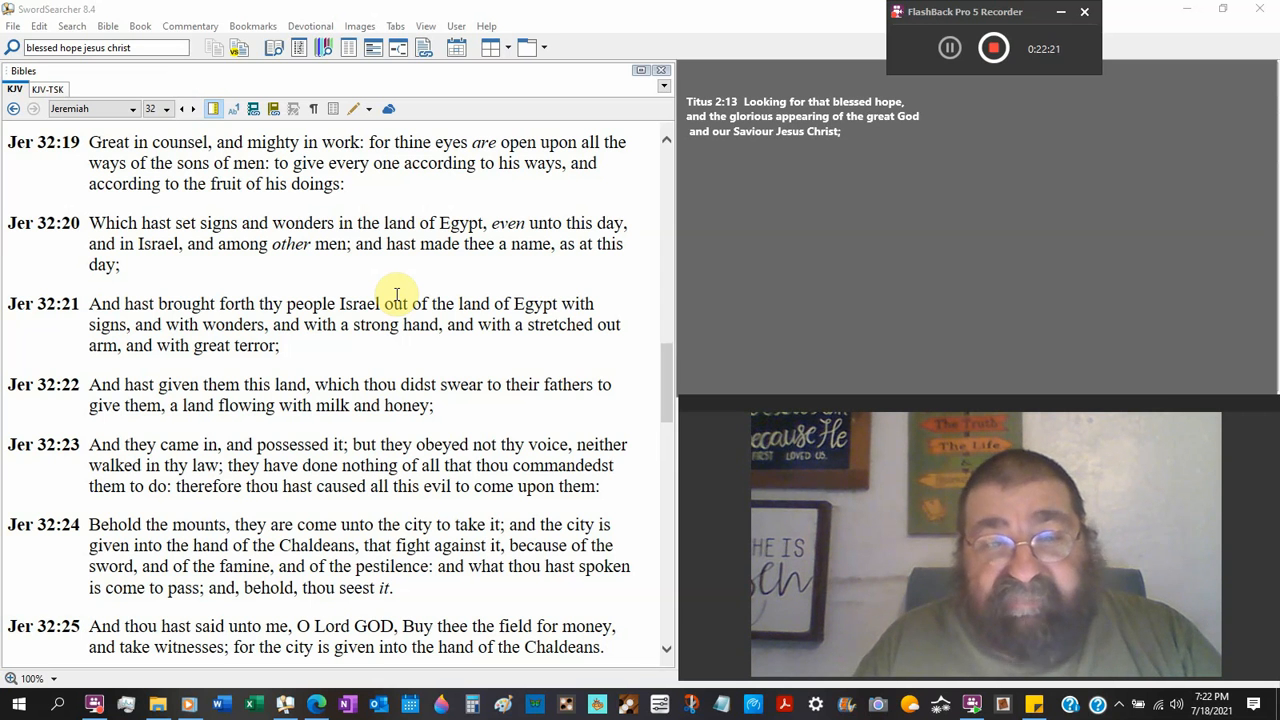
scroll(down, 3)
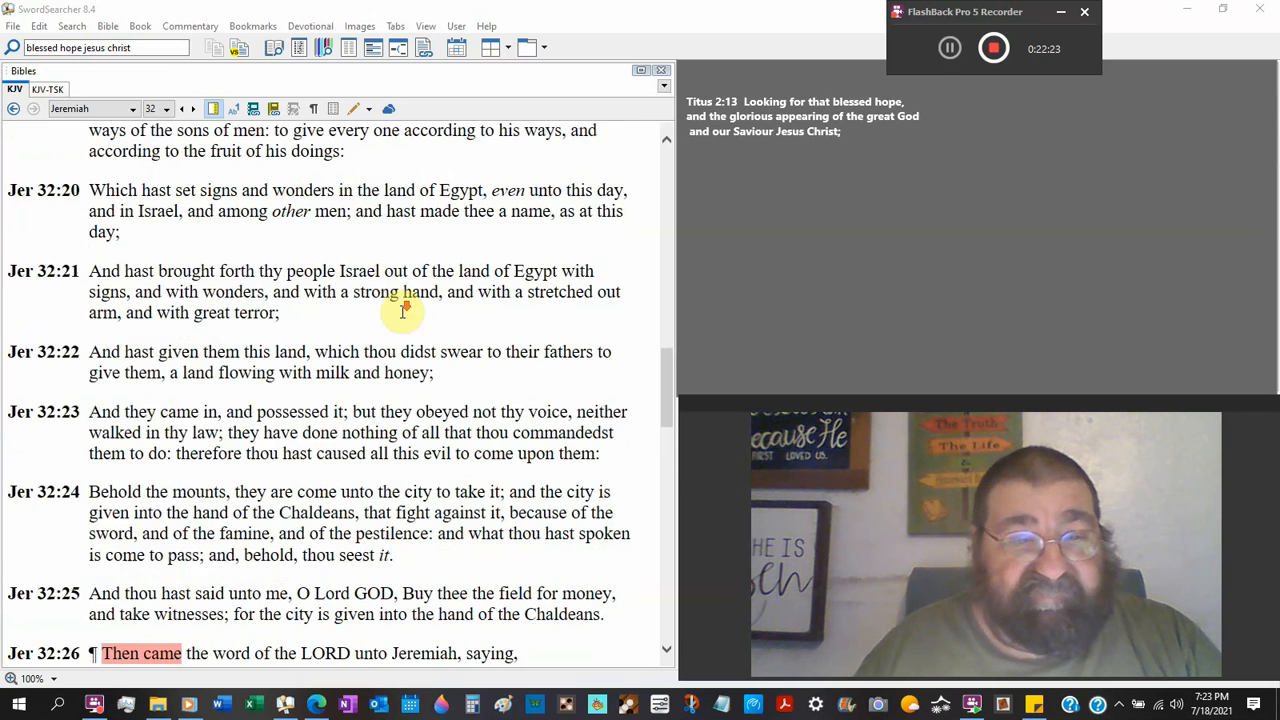